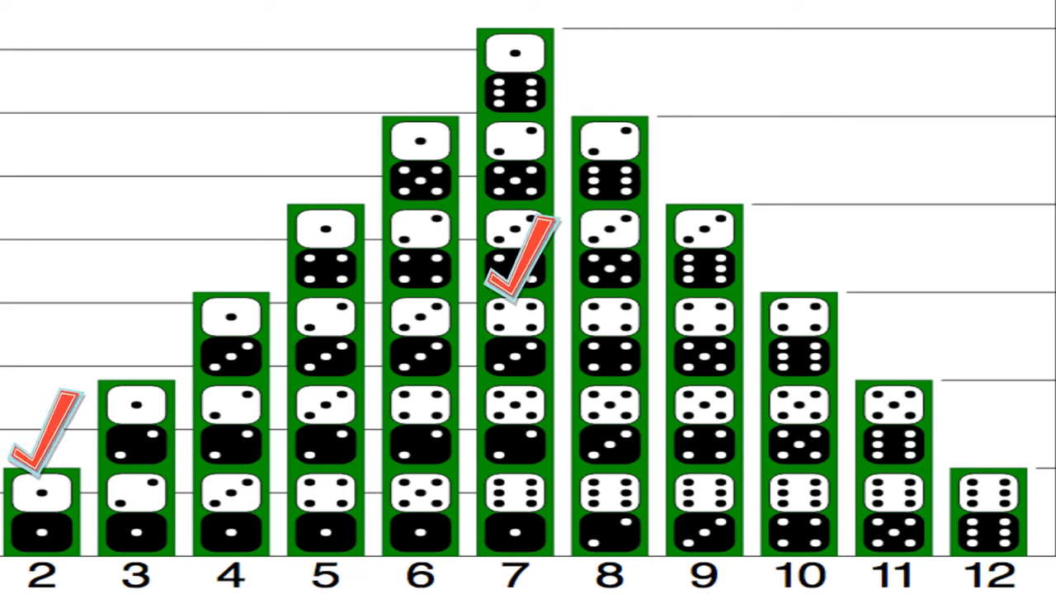
Step: Advance the animation so the red check mark appears on the sum-12 column
left_click(990, 487)
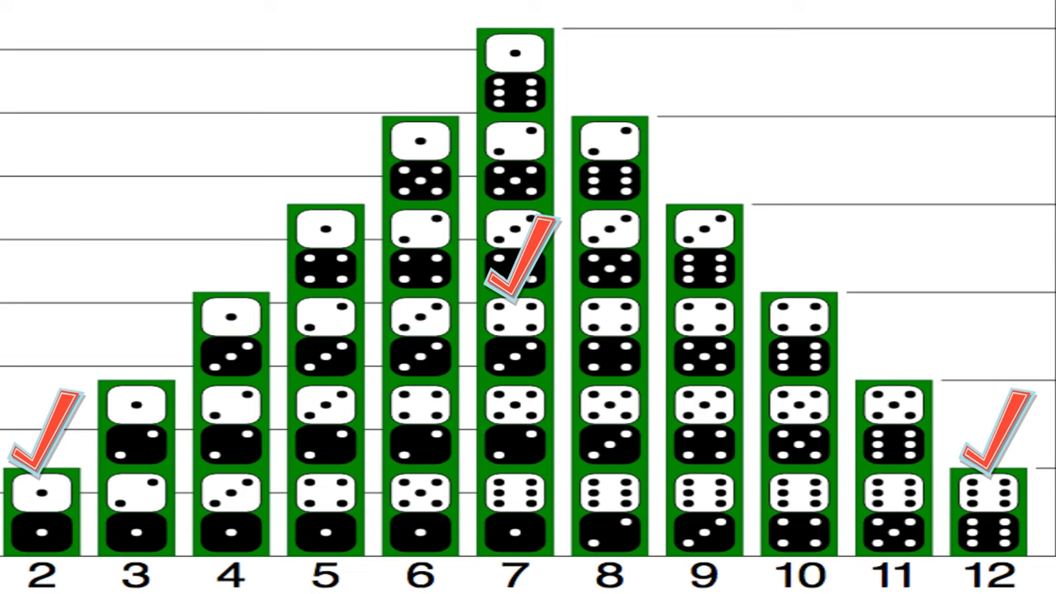